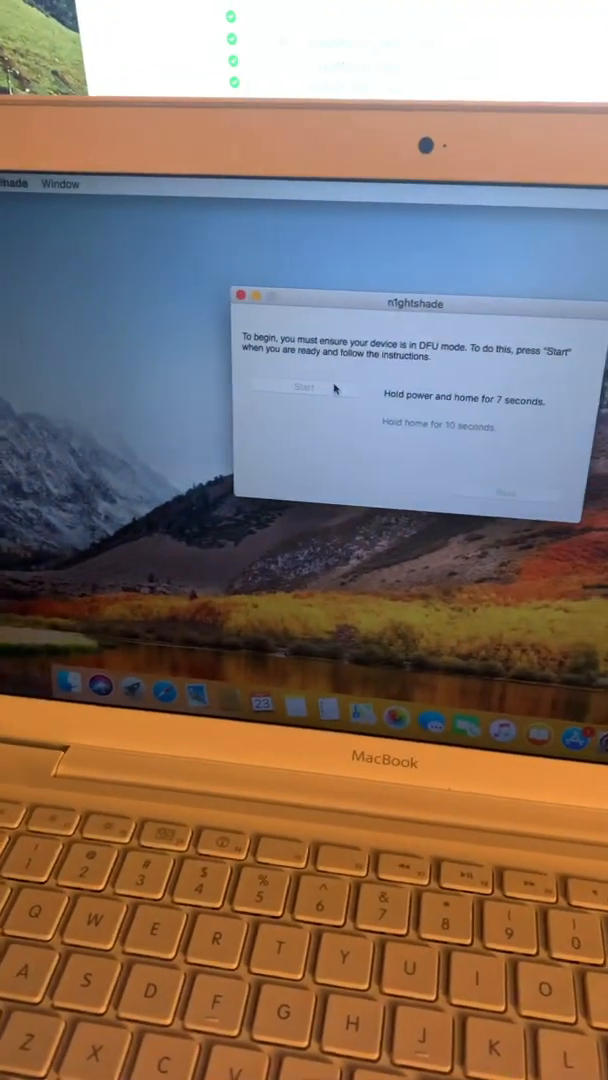
Start the tethered boot on the DFU-mode device so nightshade begins preparing for overwrite.
left_click(302, 388)
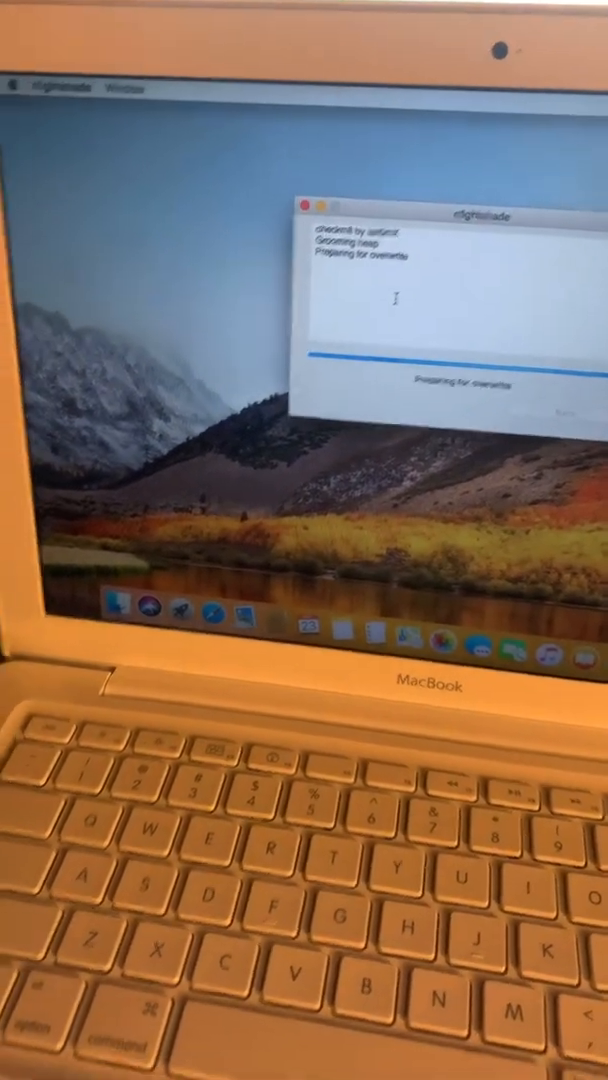